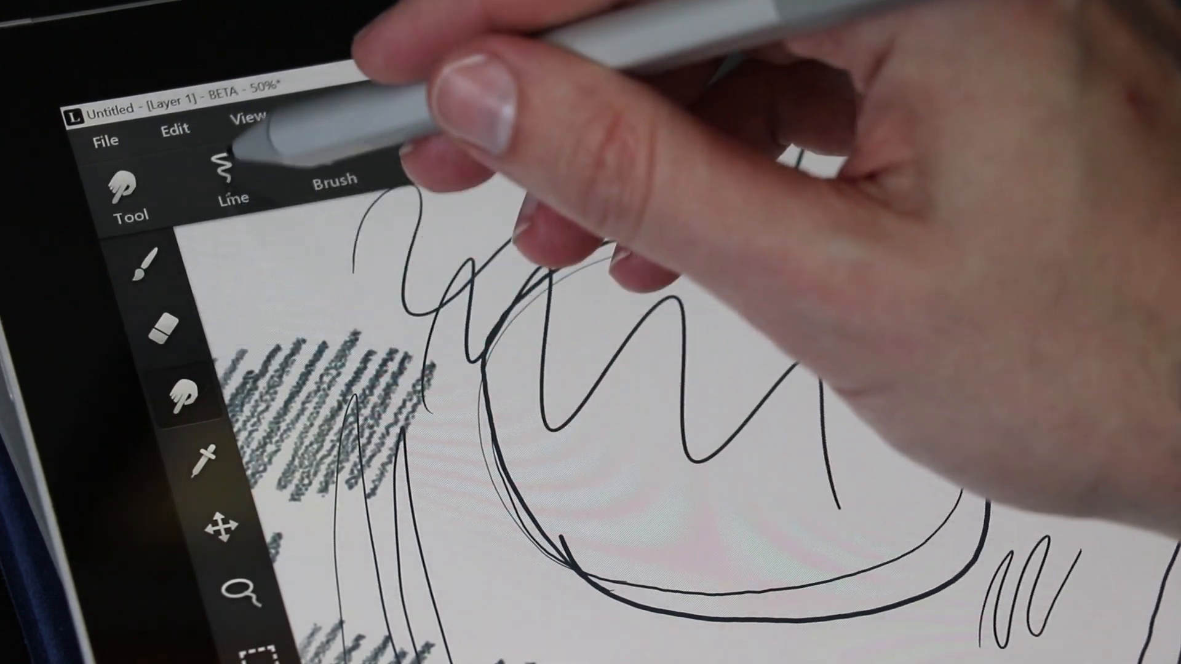
View the Line modes (Normal, Smooth, shapes), then open the Color wheel to pick muted blue
left_click(333, 165)
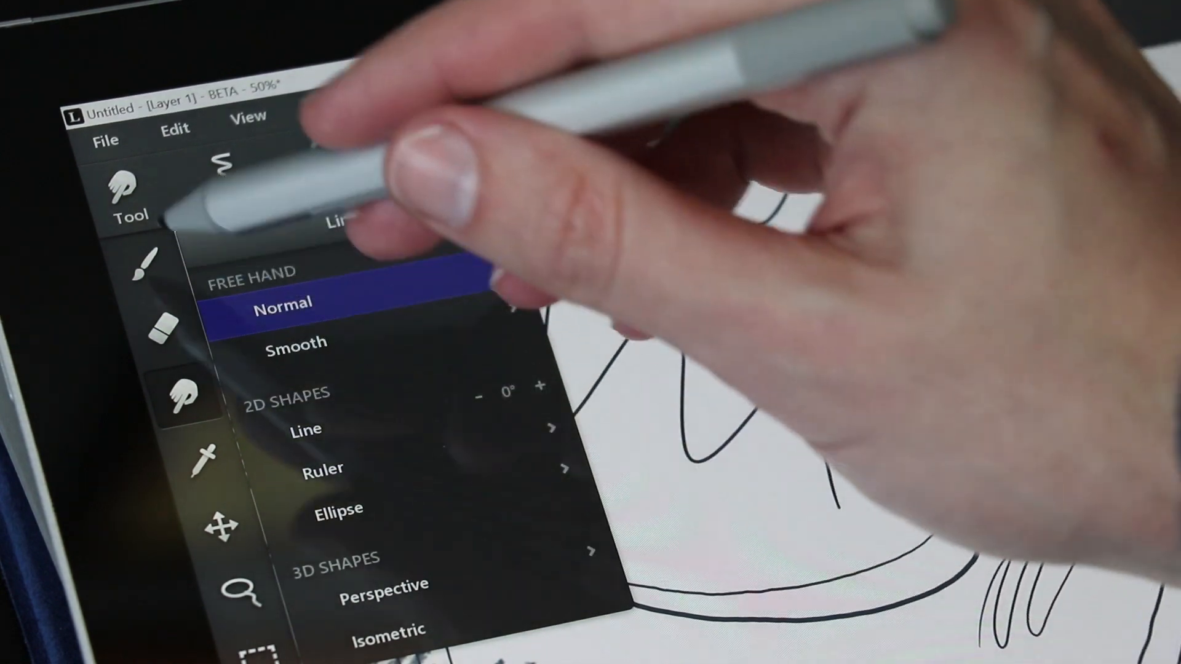
left_click(334, 162)
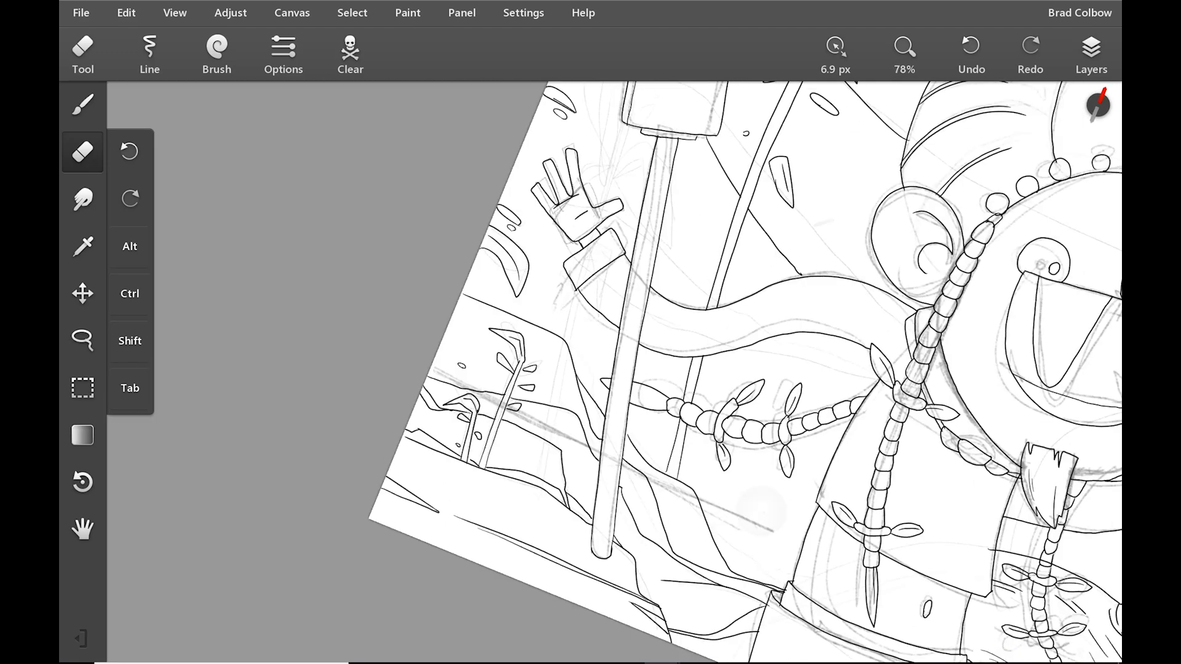
left_click(350, 54)
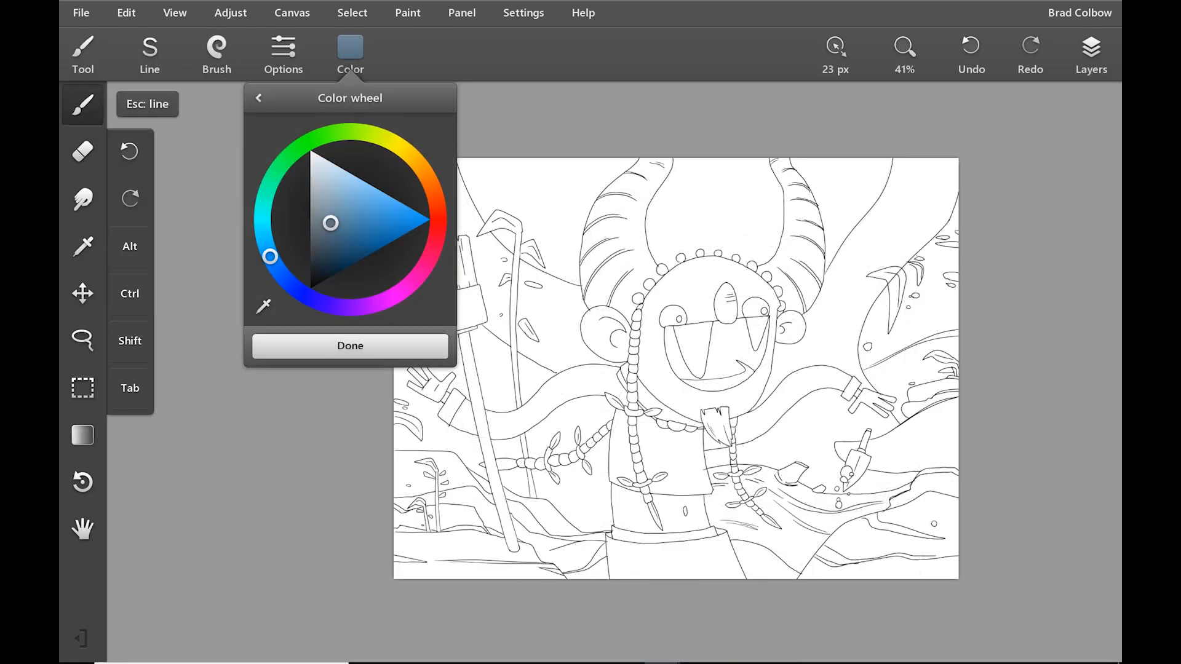